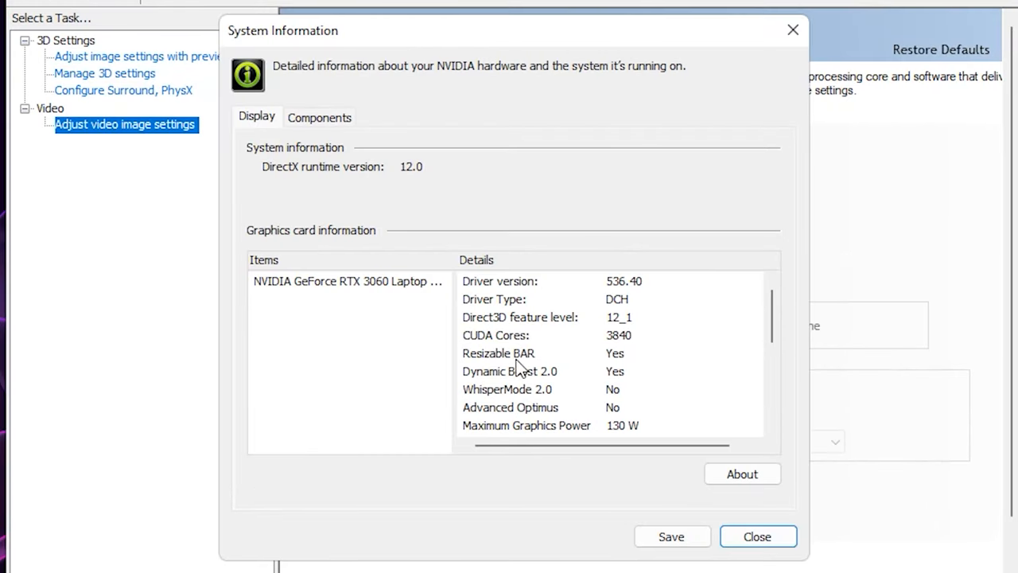
{"action": "mouse_move", "coordinate": [619, 368]}
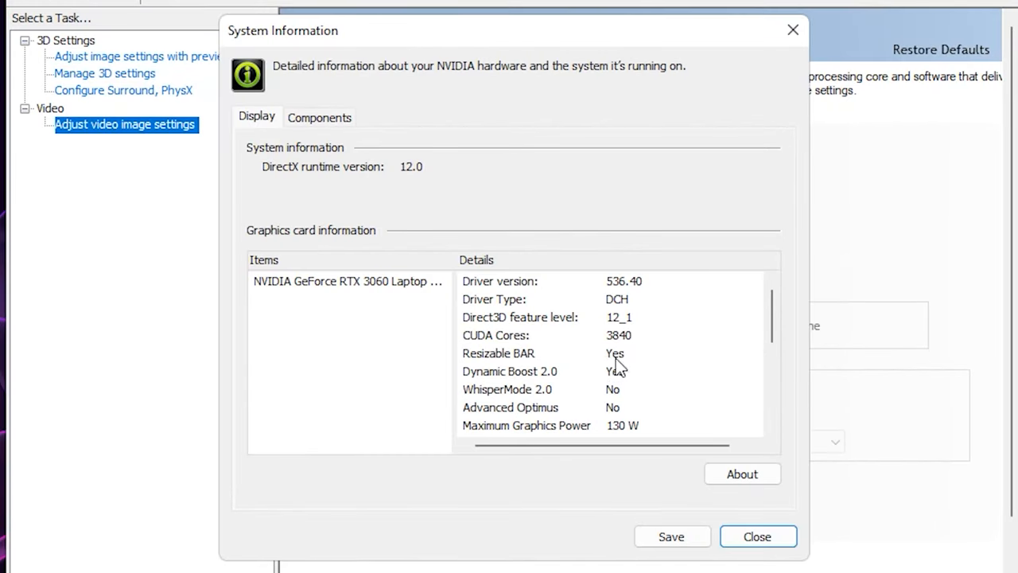
{"action": "mouse_move", "coordinate": [651, 370]}
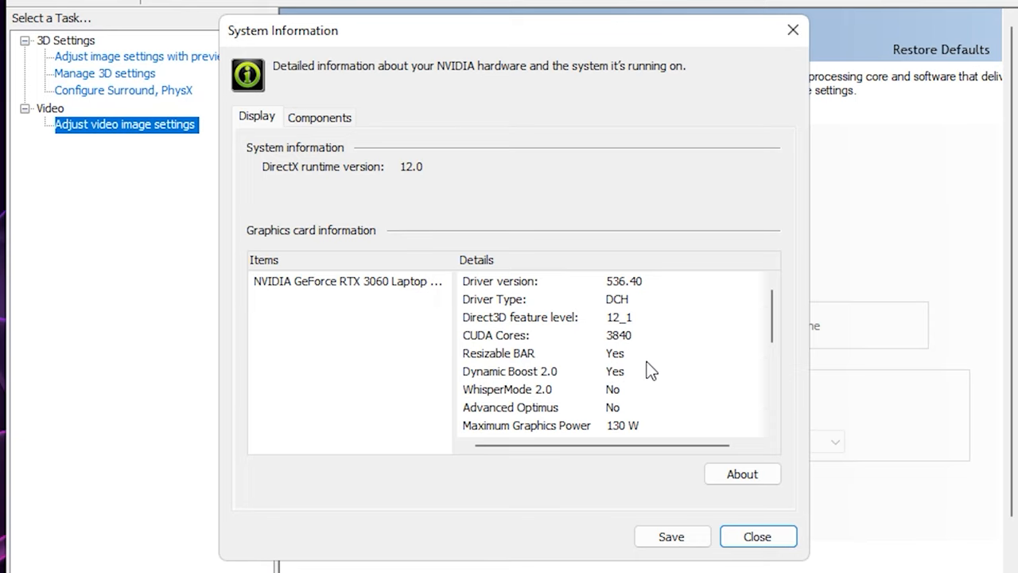
{"action": "mouse_move", "coordinate": [664, 366]}
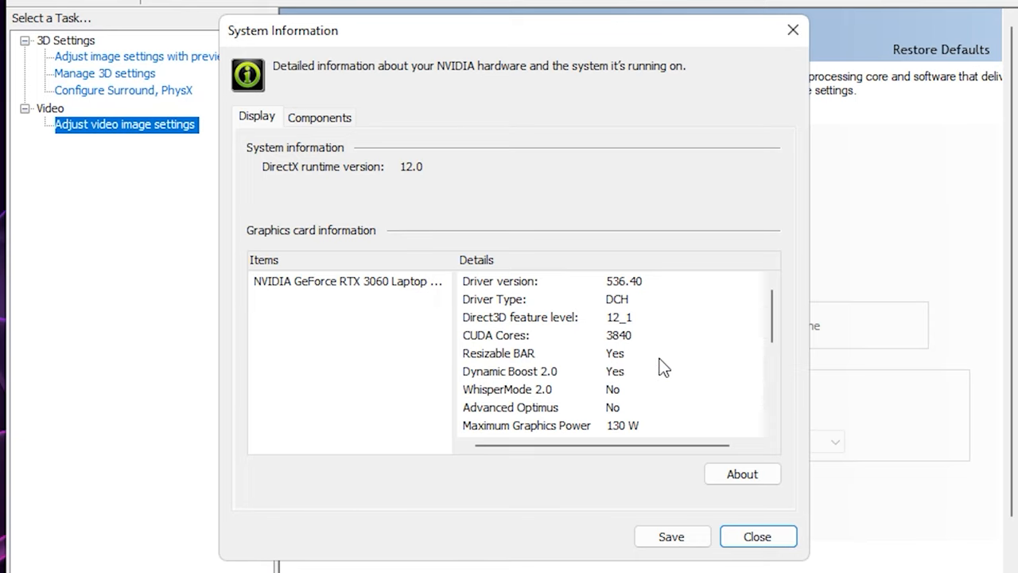
Step: Dismiss the System Information dialog after confirming Resizable BAR: Yes
{"action": "left_click", "coordinate": [757, 536]}
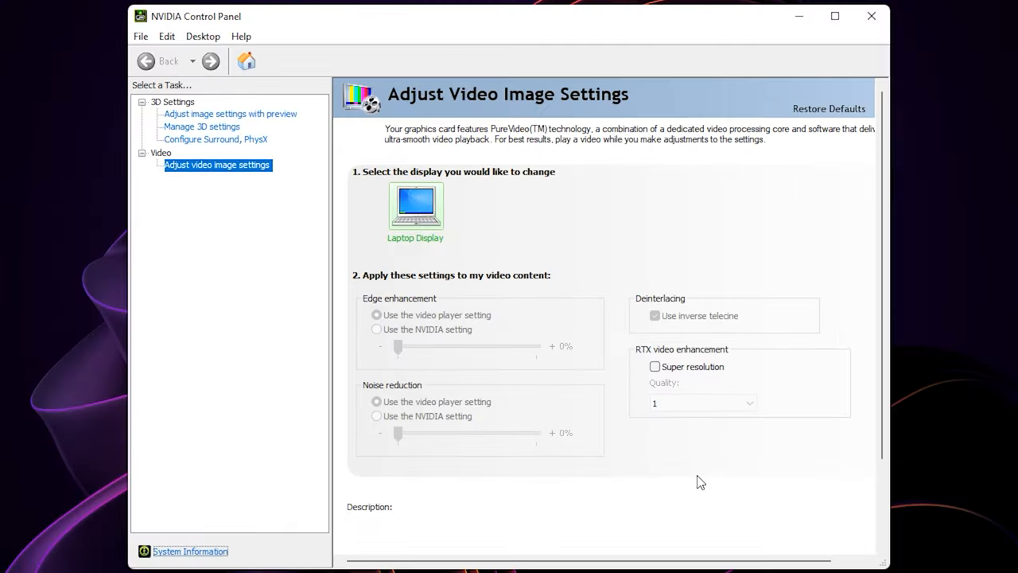
Step: Close NVIDIA Control Panel and open the desktop nvidiaProfileInspector folder
{"action": "left_click", "coordinate": [871, 16]}
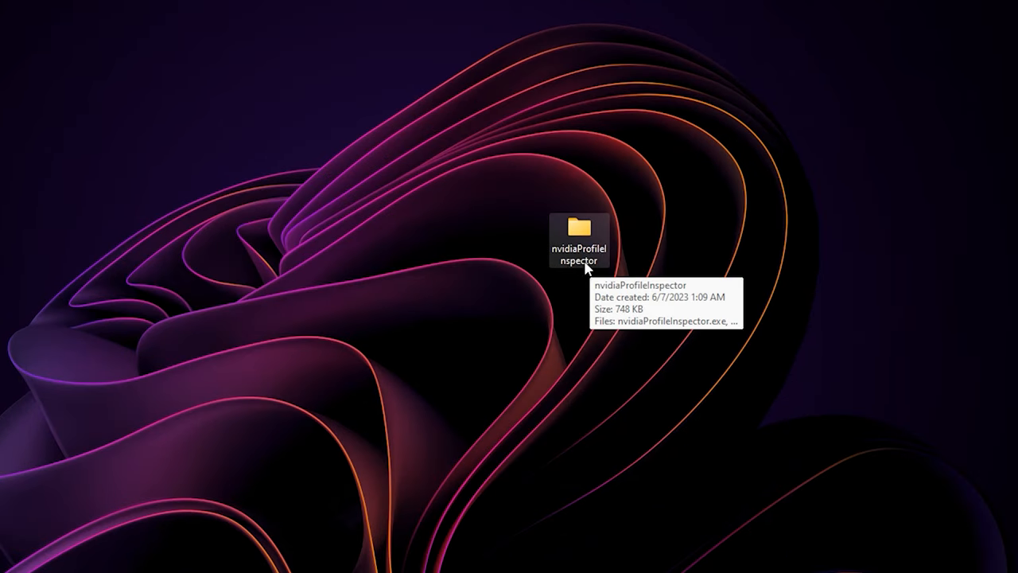
{"action": "mouse_move", "coordinate": [605, 274]}
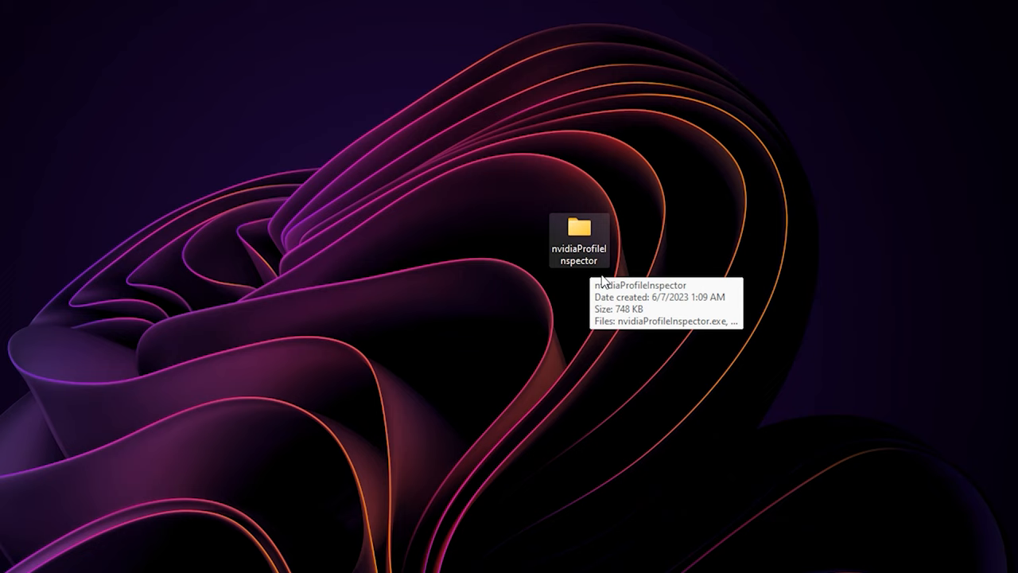
{"action": "double_click", "coordinate": [579, 228]}
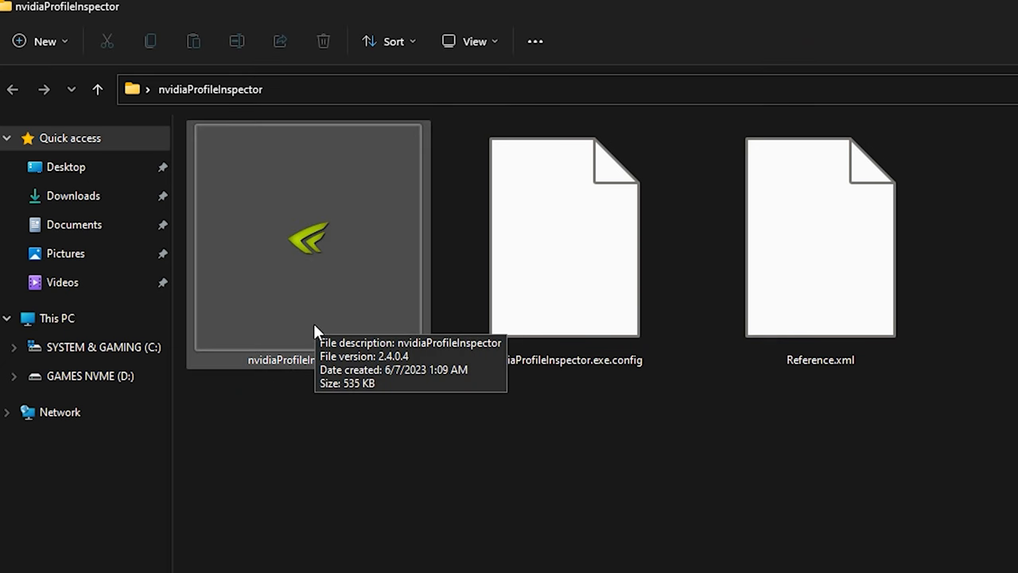
Step: Launch nvidiaProfileInspector.exe and load the _GLOBAL_DRIVER_PROFILE (Base Profile)
{"action": "double_click", "coordinate": [306, 238]}
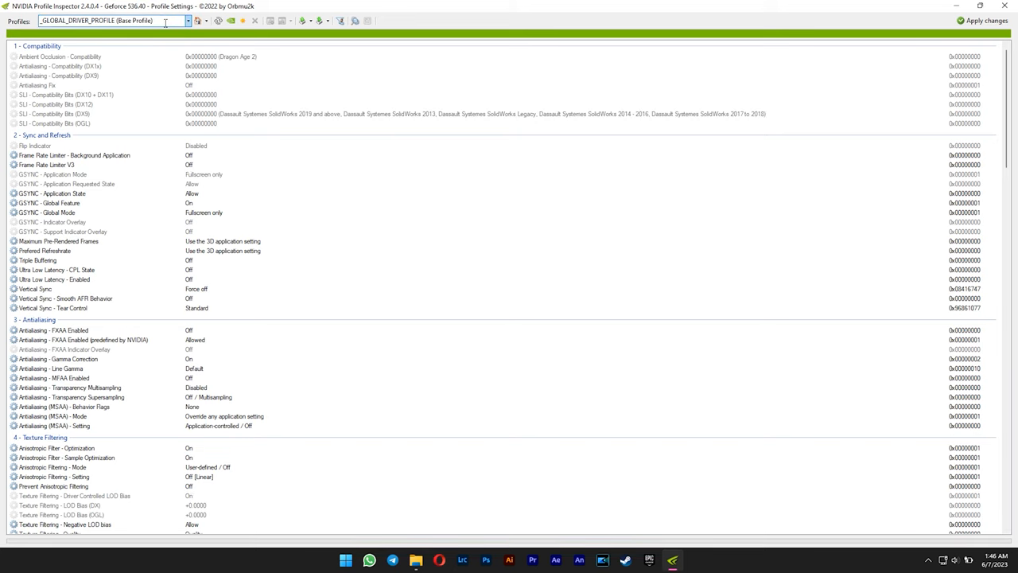
{"action": "type", "text": "cyberpunk 2077"}
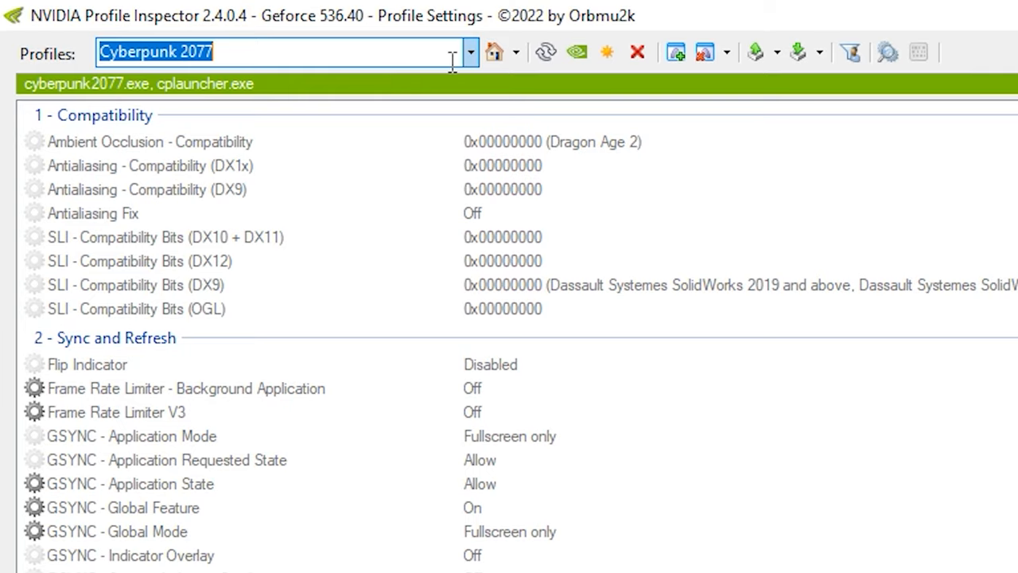
{"action": "left_click", "coordinate": [469, 52]}
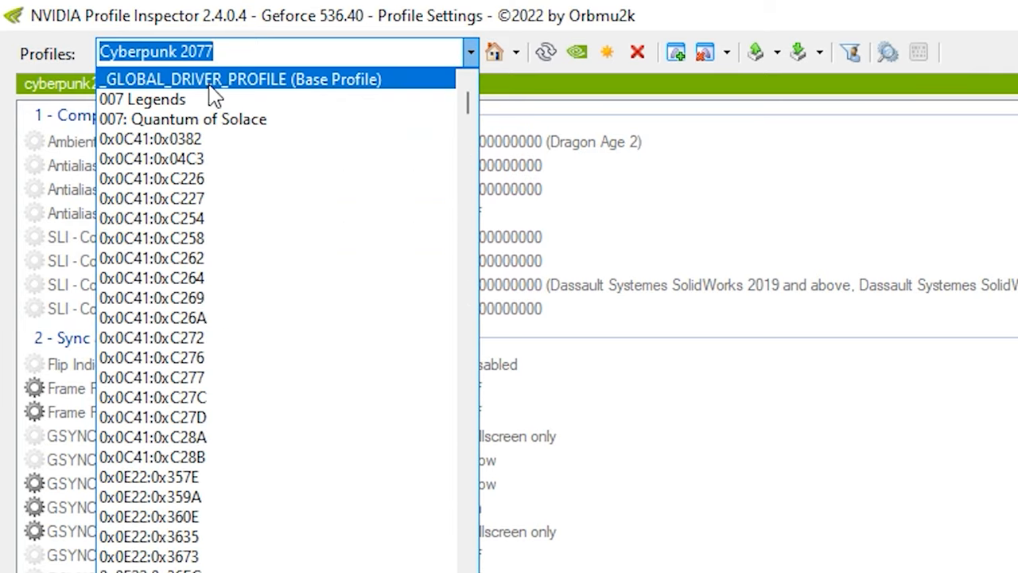
{"action": "left_click", "coordinate": [241, 79]}
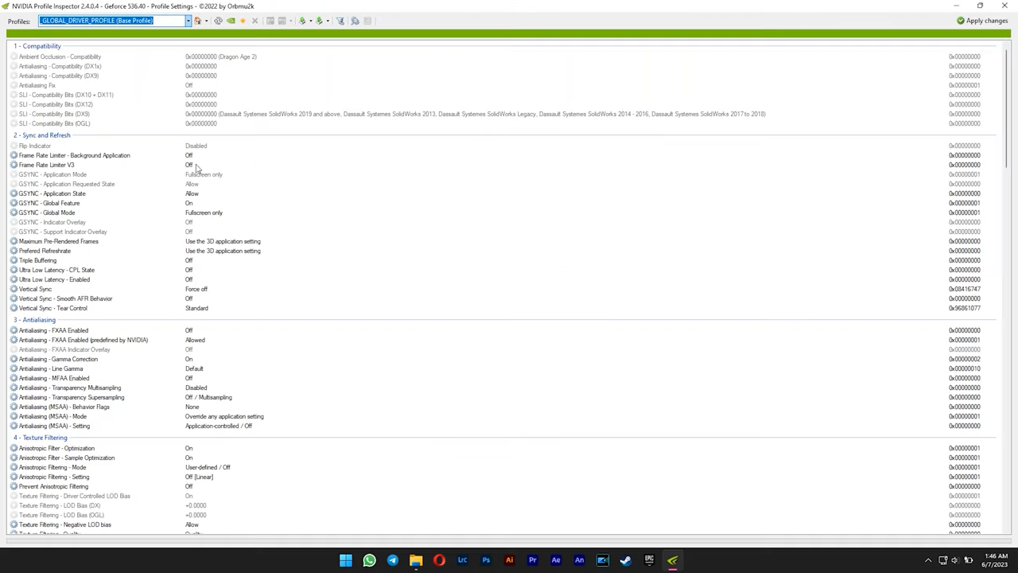
Step: Set rBAR - Feature under 5 - Common to Enabled and apply the changes
{"action": "scroll", "scroll_direction": "down", "scroll_amount": 3}
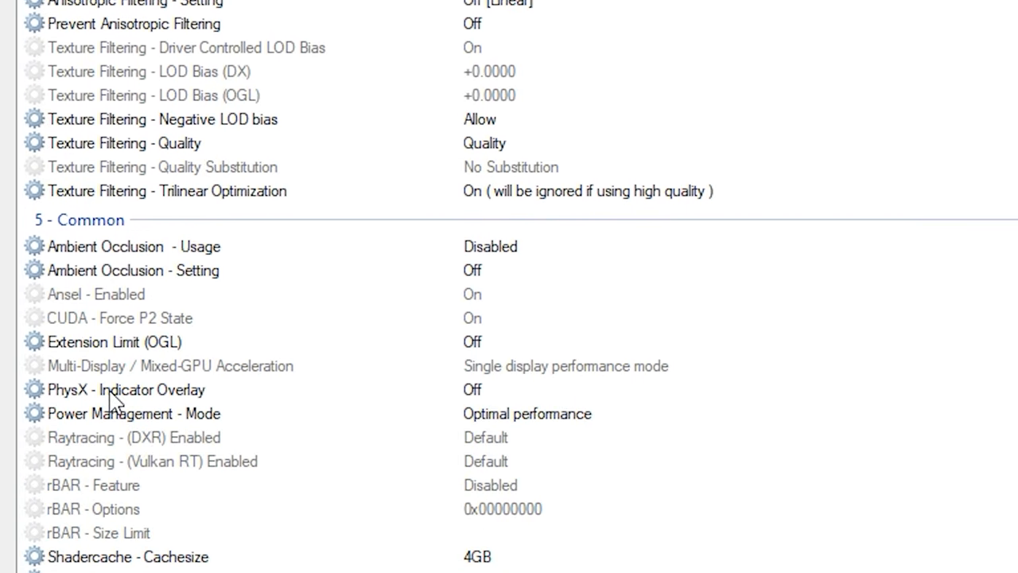
{"action": "scroll", "scroll_direction": "down", "scroll_amount": 3}
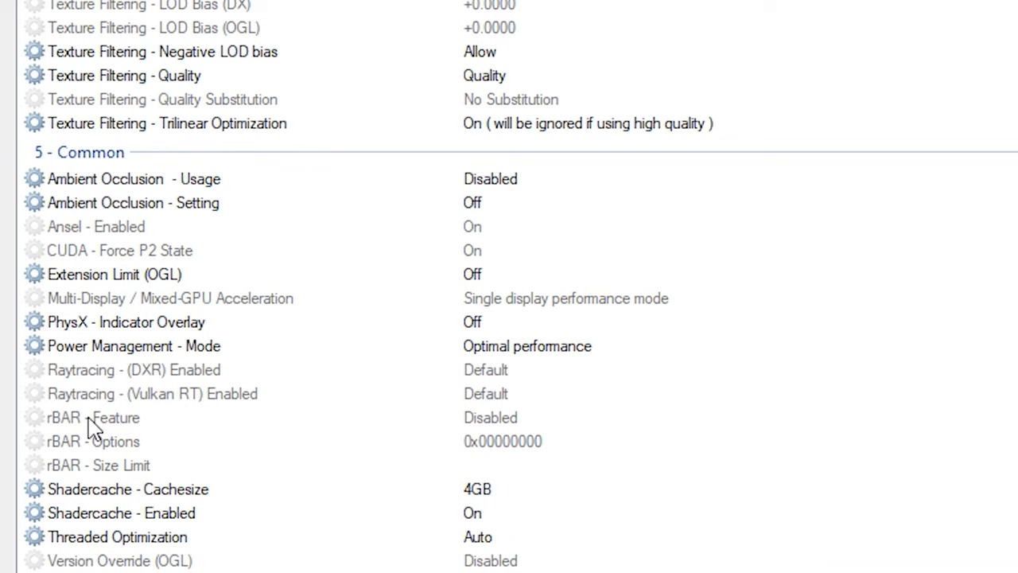
{"action": "left_click", "coordinate": [93, 417]}
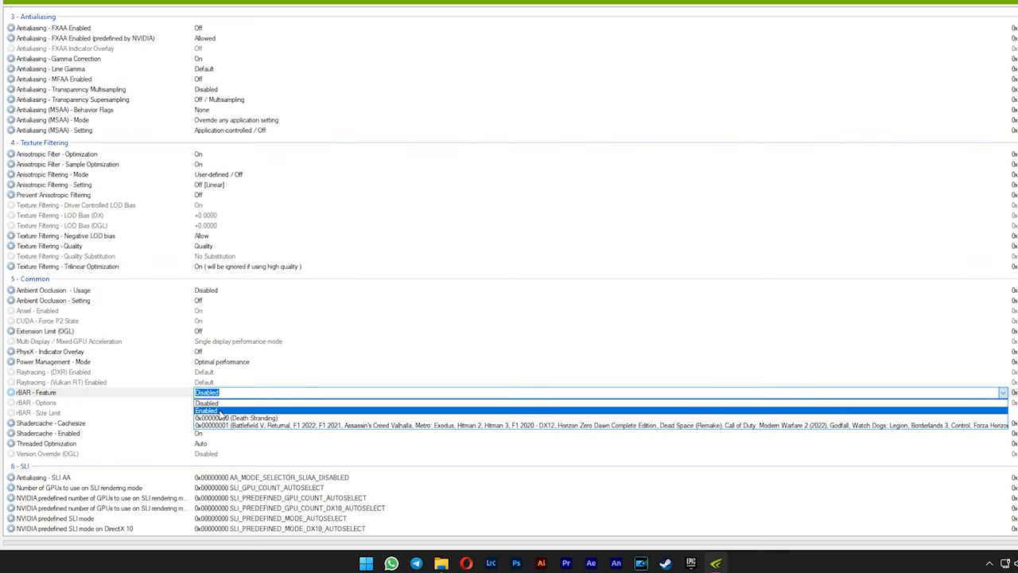
{"action": "left_click", "coordinate": [205, 410]}
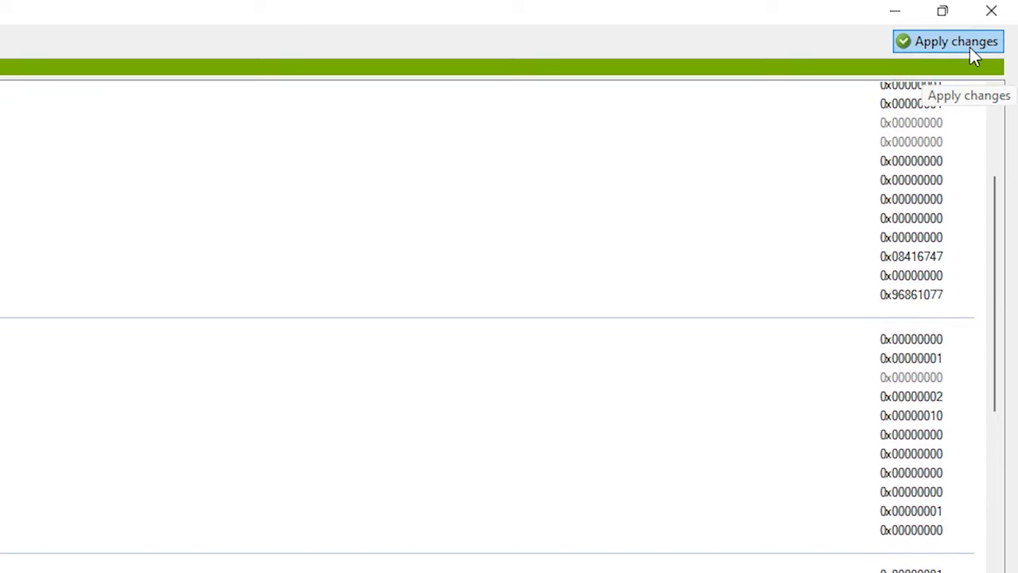
{"action": "left_click", "coordinate": [946, 41]}
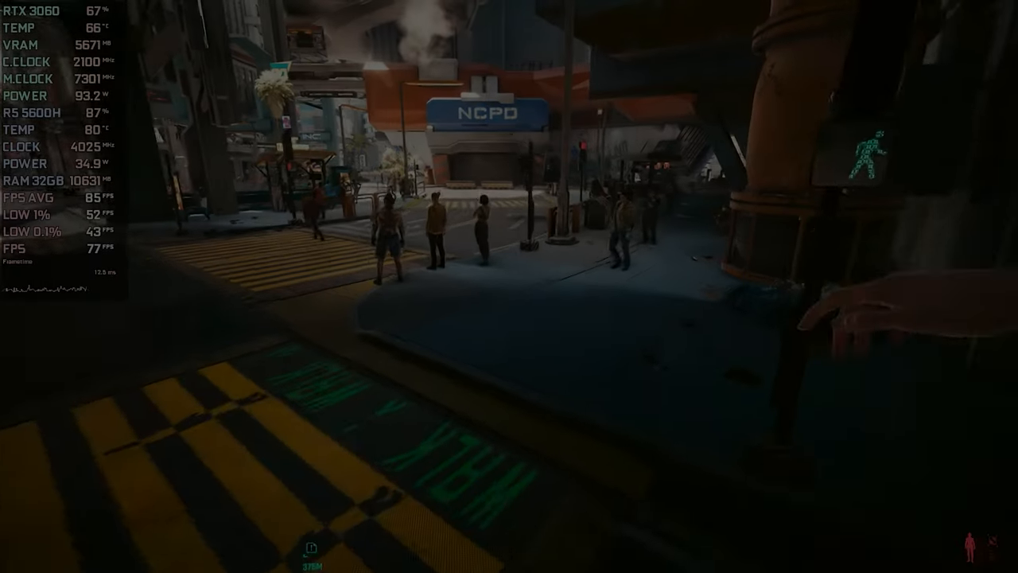